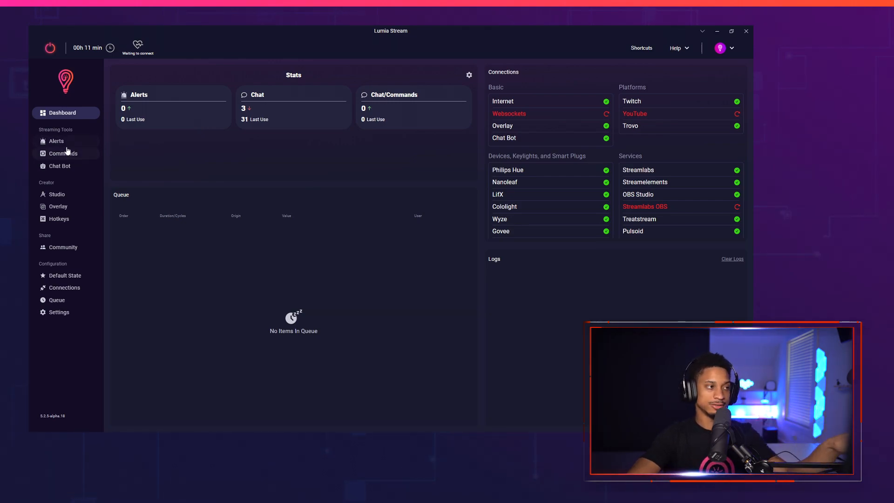
Step: Show the Twitch Points commands list from the Commands section of the sidebar
left_click(62, 153)
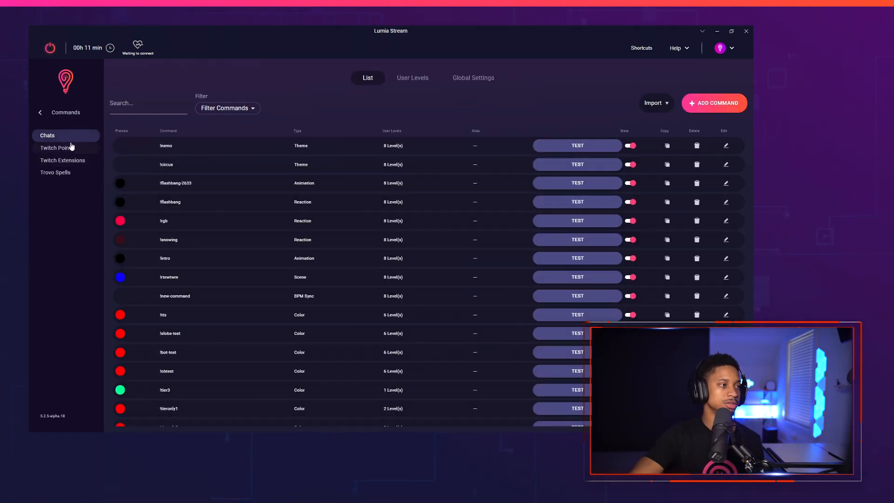
left_click(57, 148)
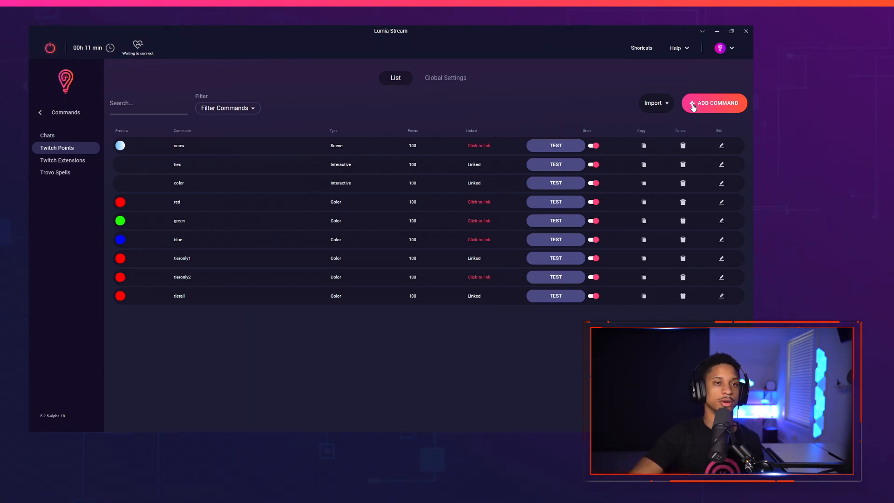
Step: Create a green 'emerald' color command costing 2 points with a 10-second duration and show its light targets
left_click(714, 103)
type("e")
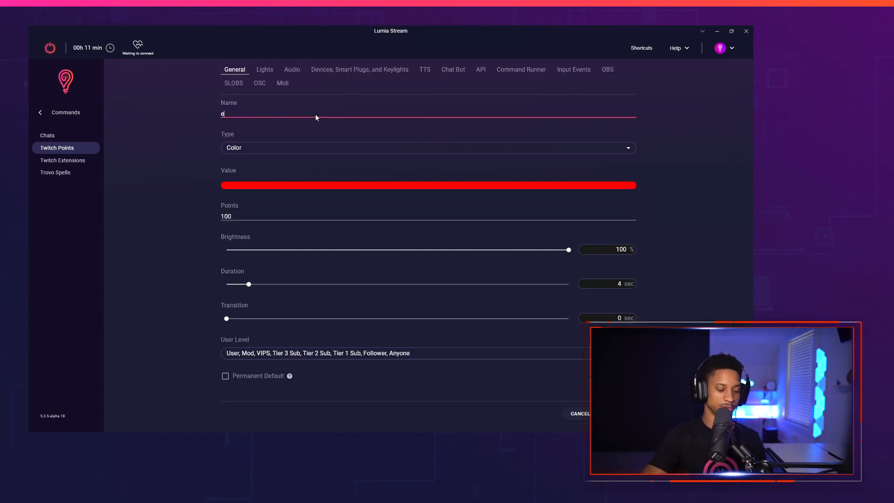
left_click(428, 184)
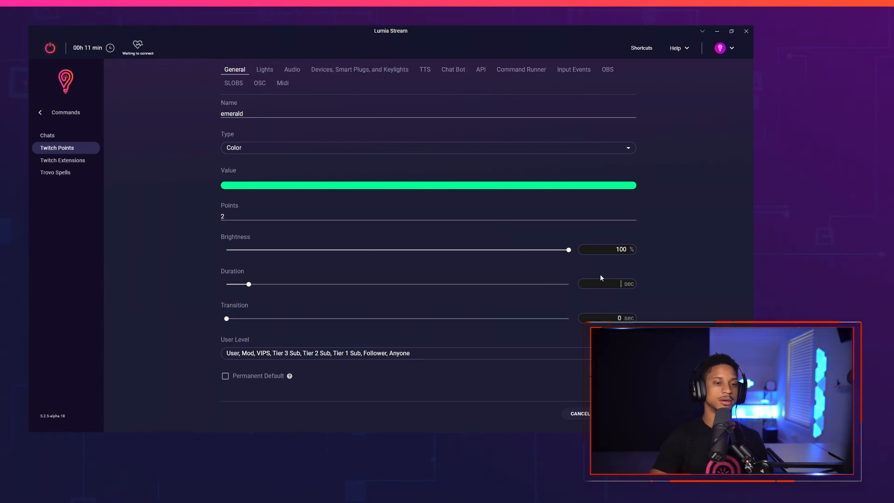
type("10")
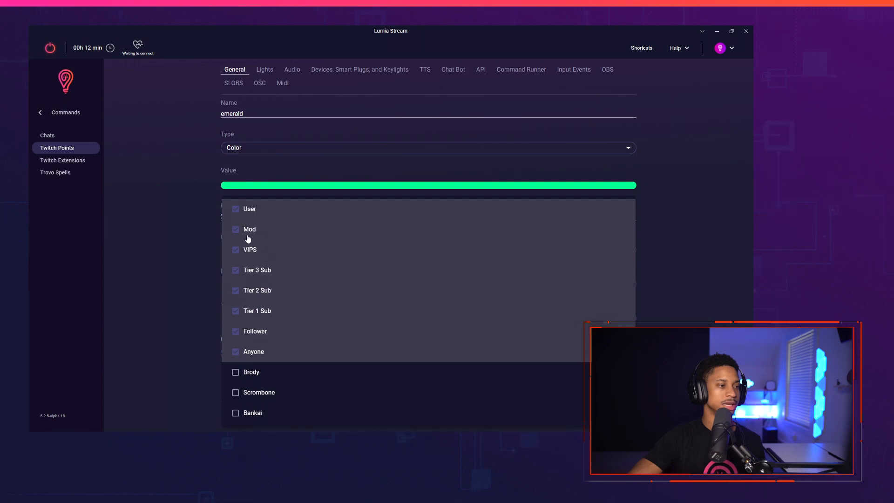
mouse_move(276, 289)
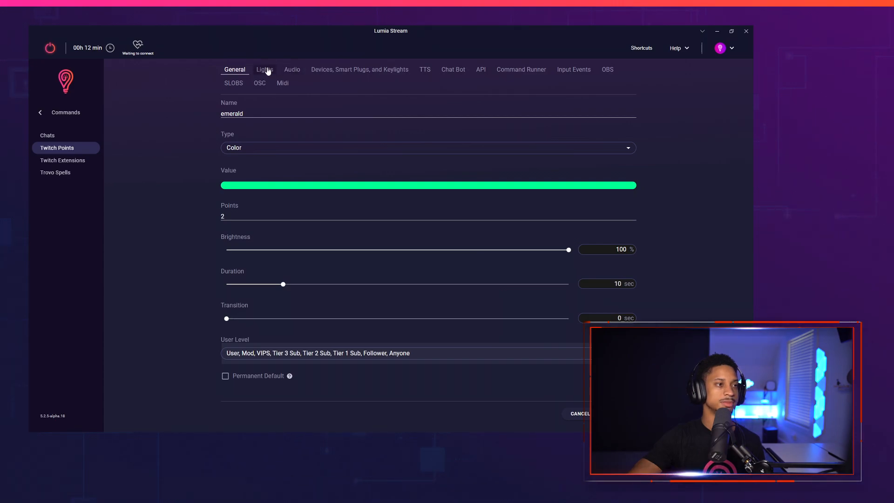
left_click(265, 69)
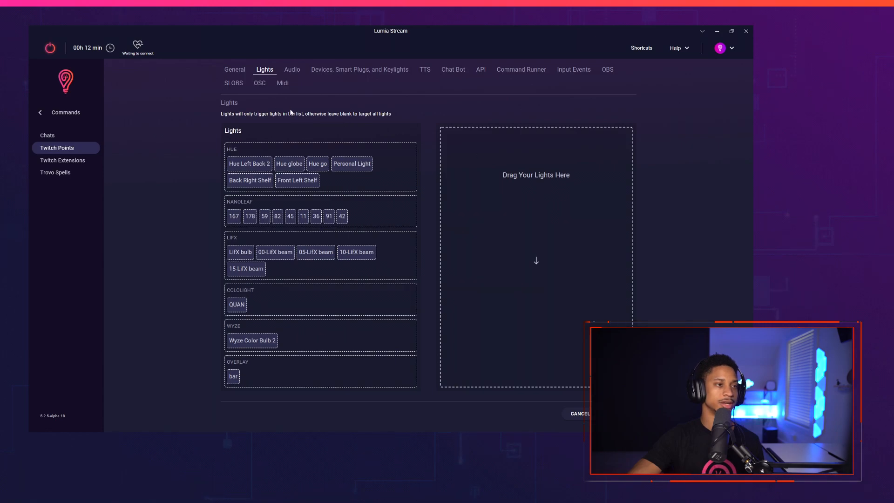
mouse_move(329, 75)
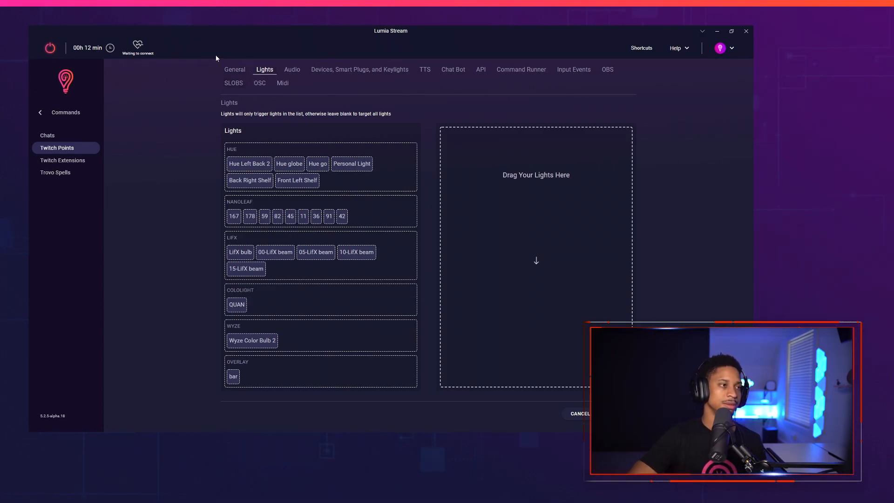
Step: Save the emerald command, check the Connections overview and return to the commands list
left_click(235, 69)
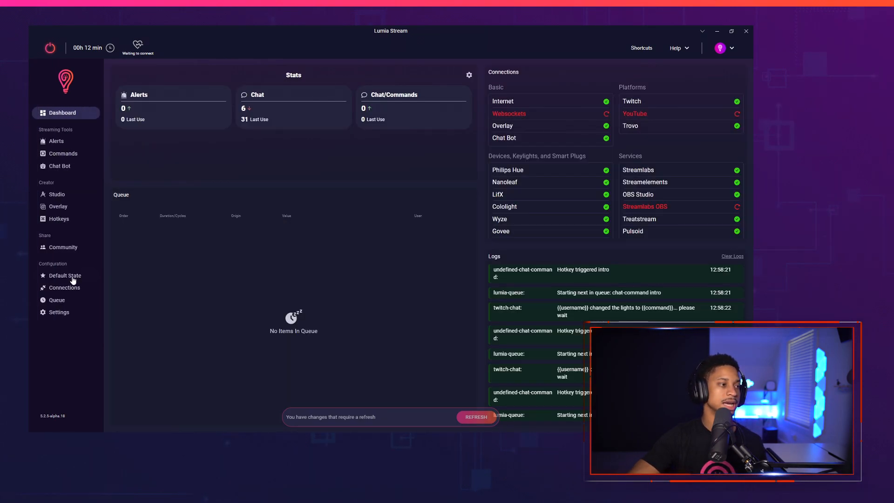
left_click(64, 288)
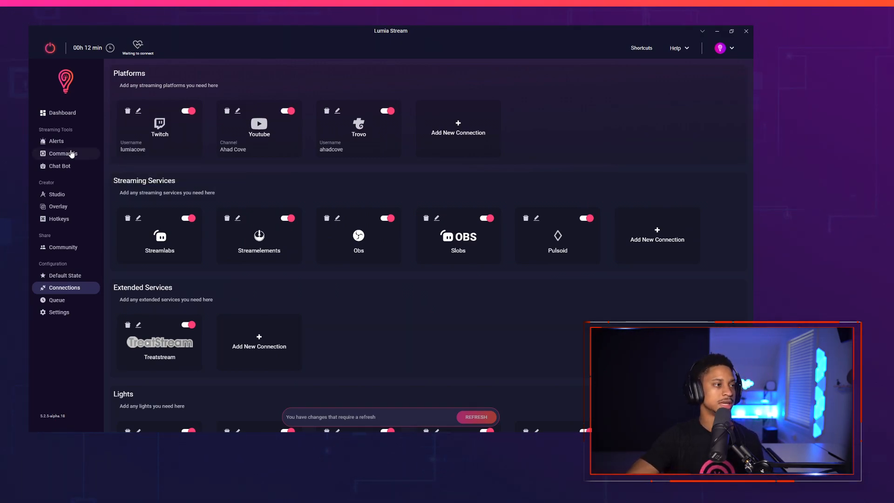
left_click(62, 154)
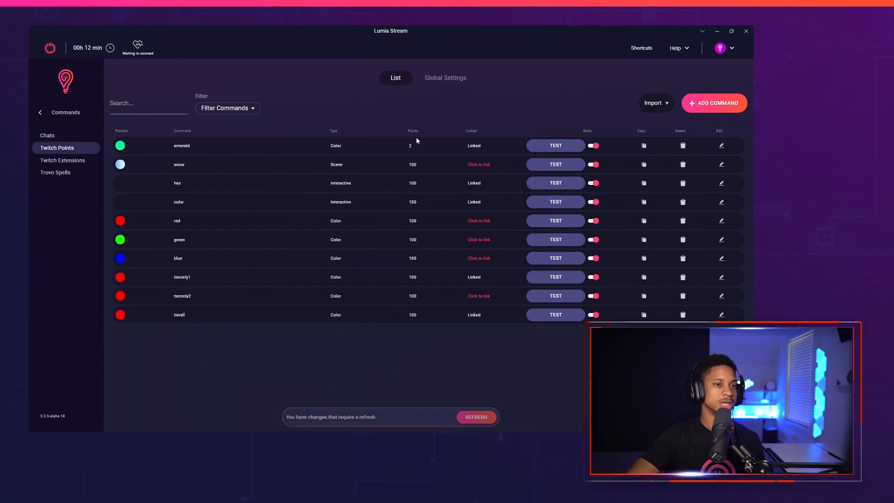
Step: Keep Twitch Points global mapping on Direct and edit emerald's cost to 200 points
left_click(445, 78)
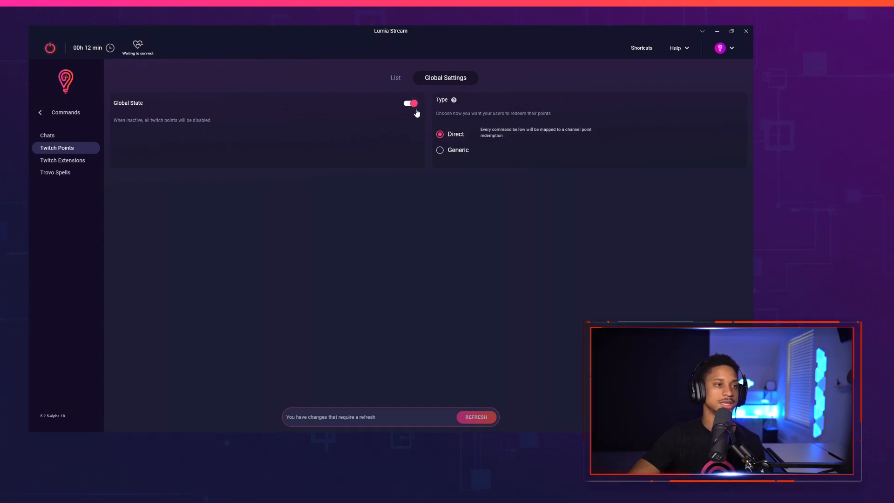
mouse_move(476, 140)
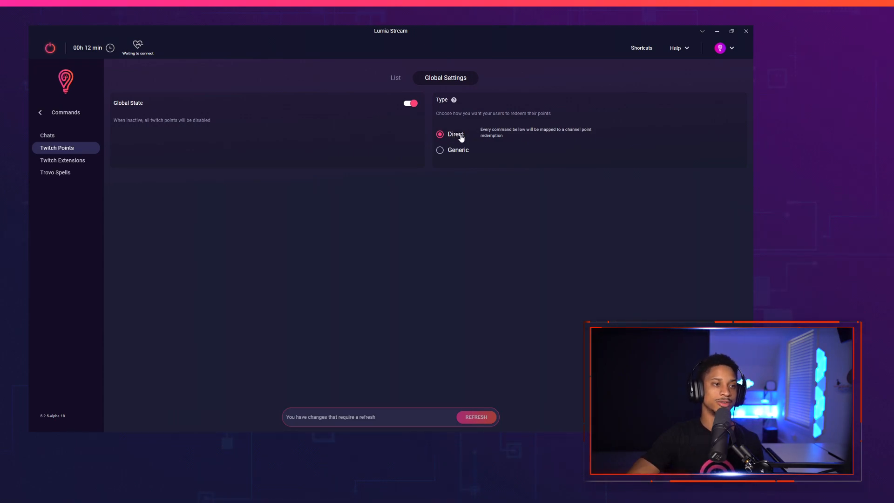
left_click(394, 77)
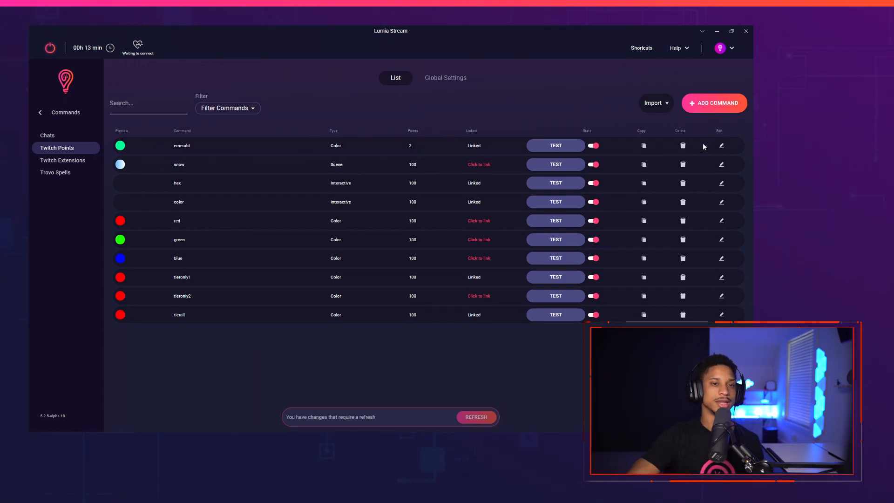
left_click(721, 145)
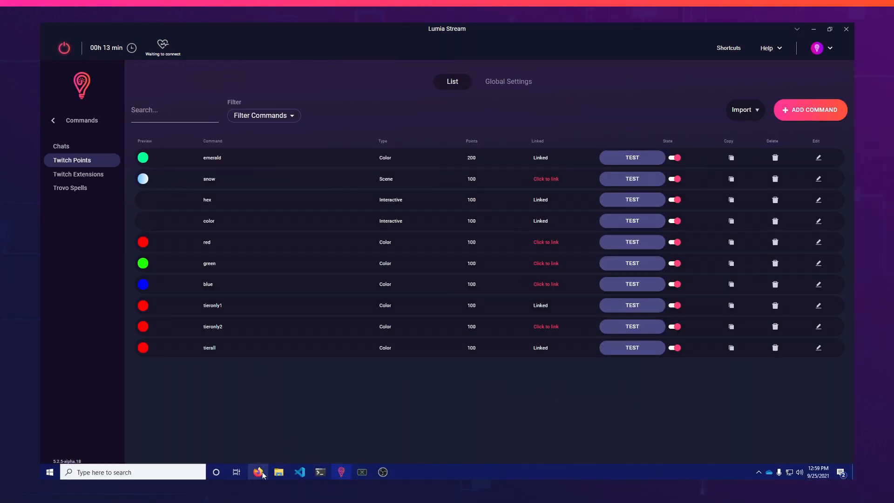
Step: Redeem the emerald reward for 200 points on Twitch and view the Review Requests Queue
left_click(260, 472)
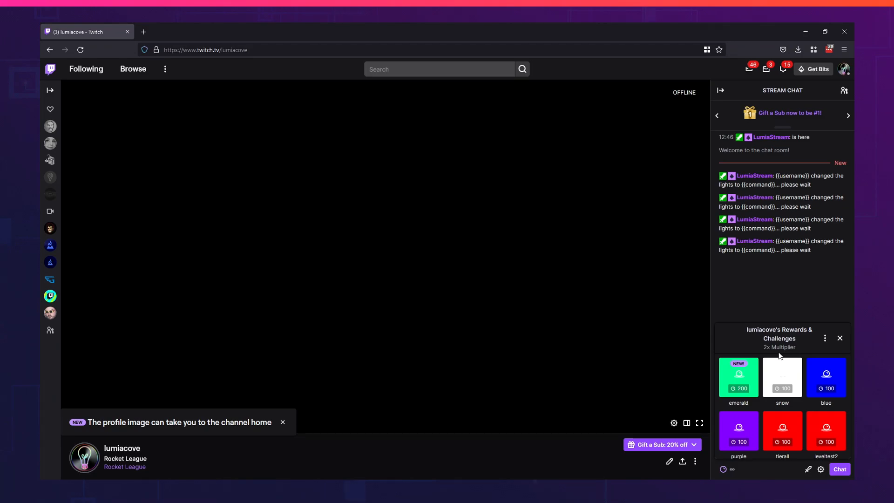
mouse_move(737, 374)
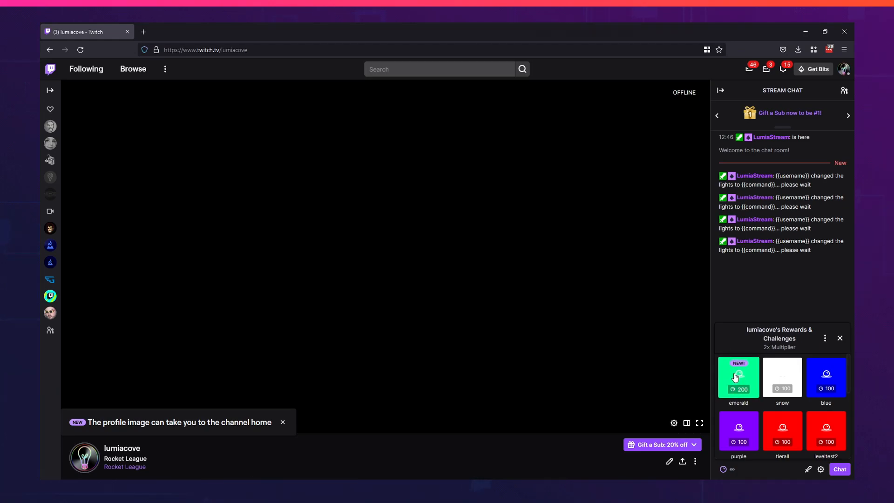
left_click(737, 377)
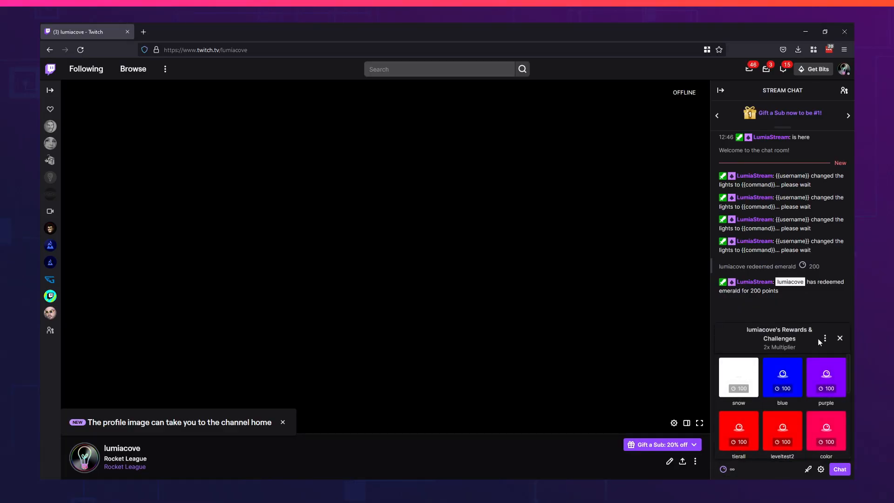
left_click(824, 337)
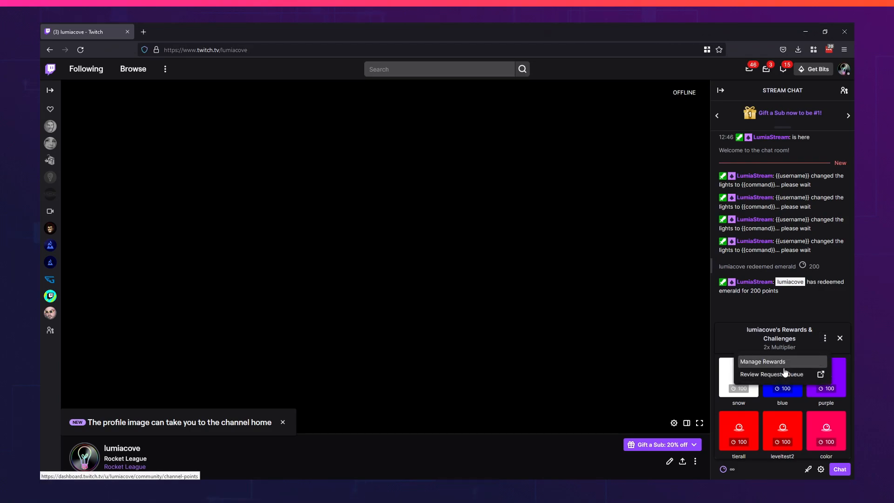
left_click(771, 374)
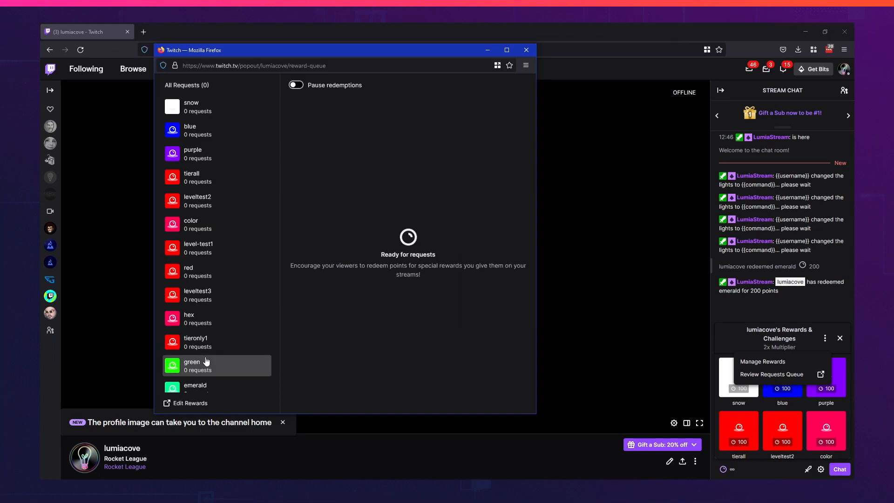
mouse_move(446, 279)
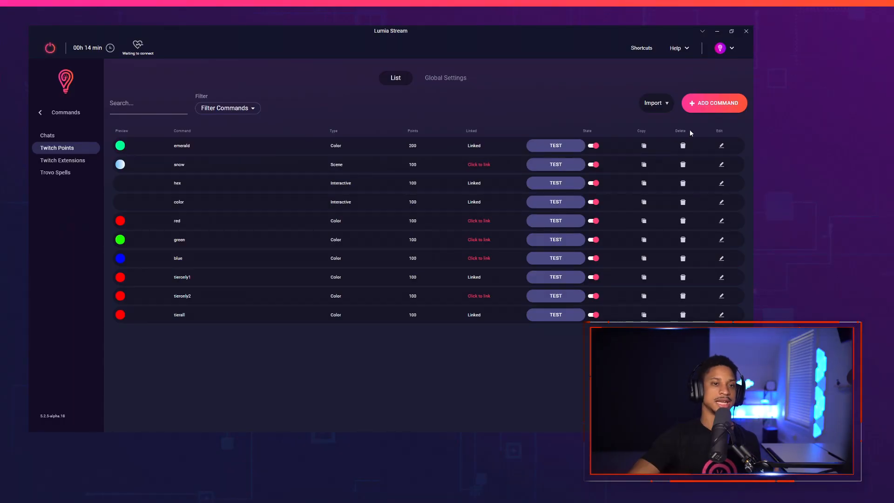
Step: Review emerald's settings (green, 200 points, 10 s, Tier 3 Sub) and close the editor
left_click(721, 145)
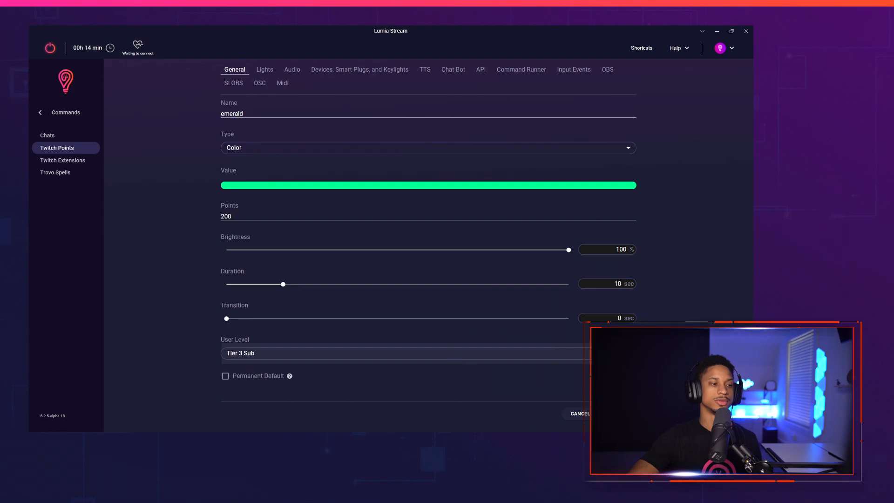
left_click(578, 414)
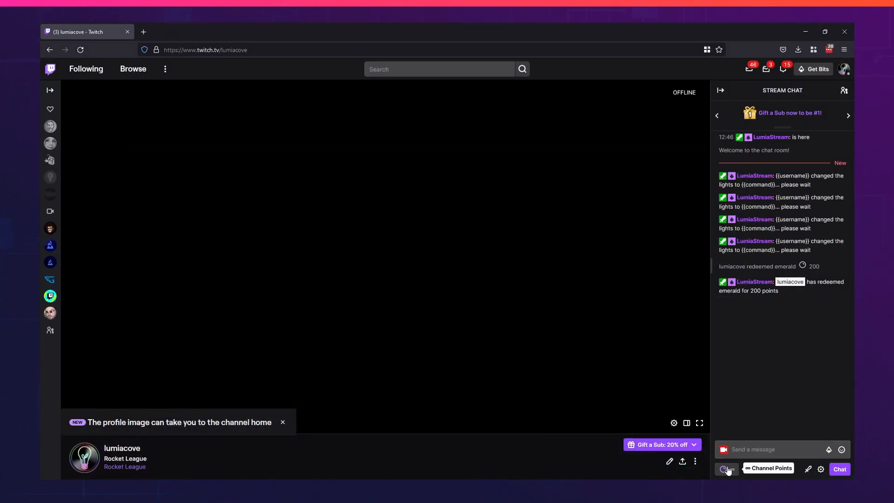
Step: Redeem emerald a second time for 200 points from the Channel Points menu and return to Lumia Stream
left_click(726, 468)
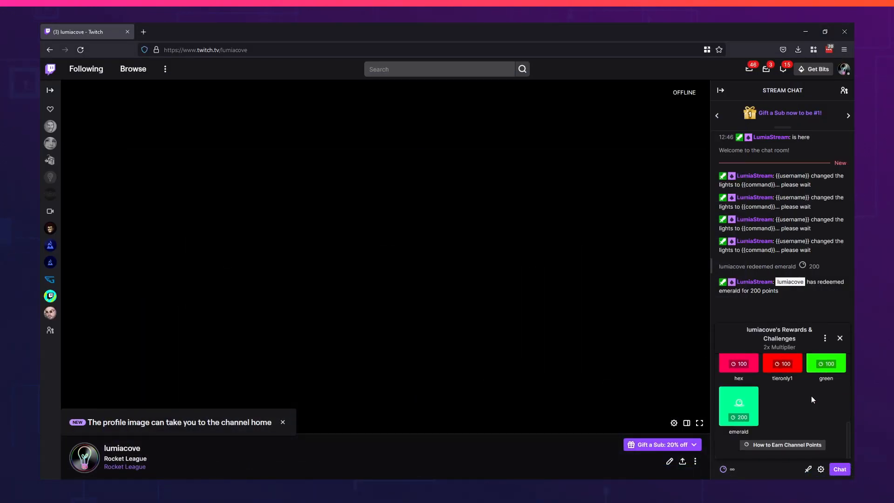
left_click(738, 406)
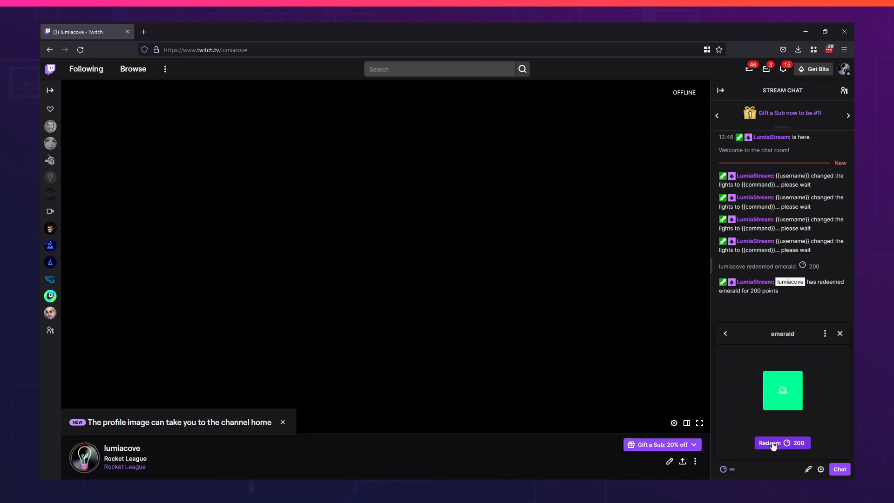
left_click(782, 443)
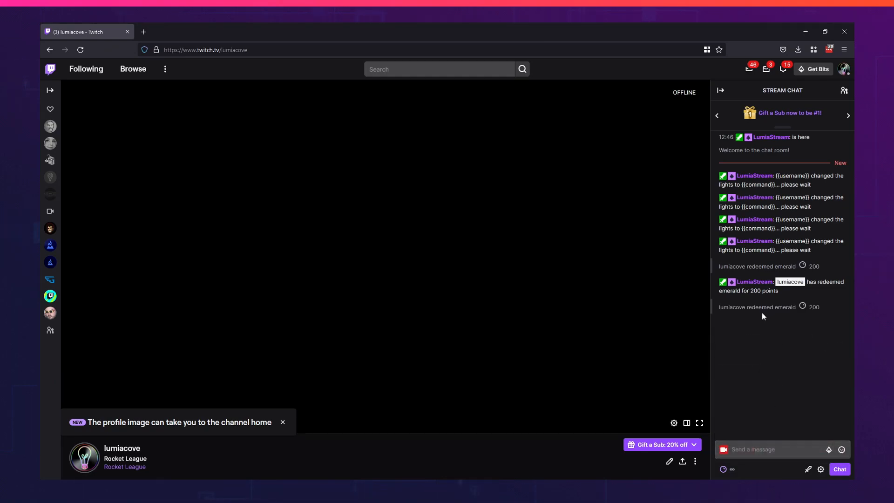
left_click(830, 468)
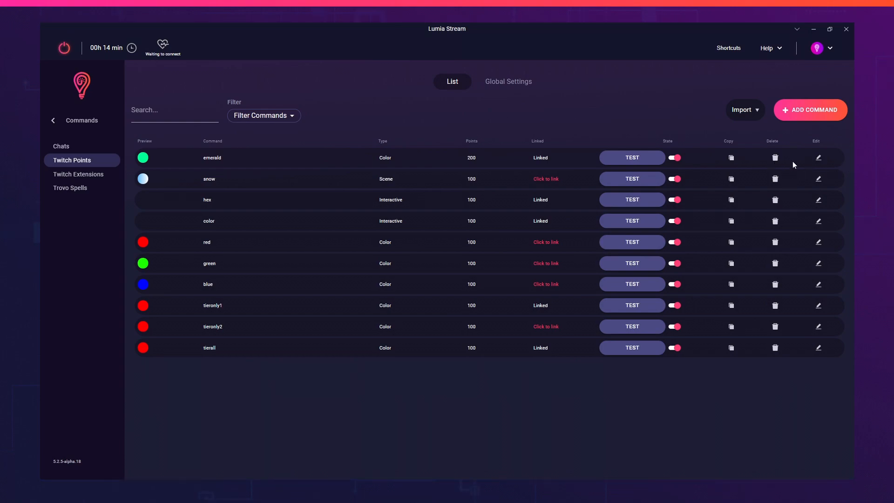
Step: Reopen emerald's settings and cancel without changes before removing the hex and color commands
left_click(819, 157)
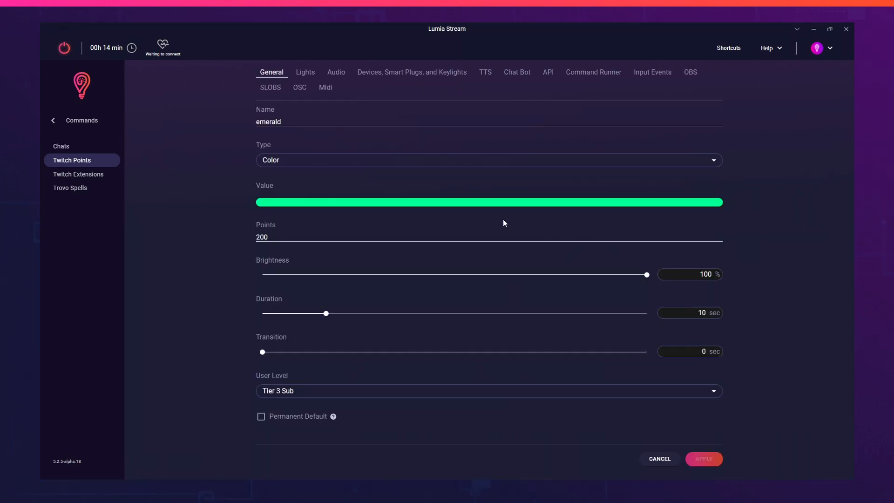
left_click(488, 390)
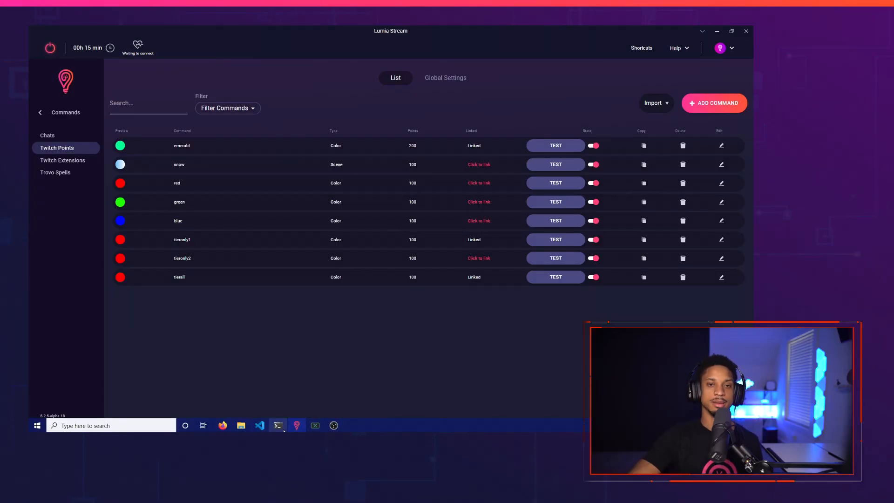
Step: Add a linked 'color' command of Interactive type, Color value, 10-second duration, and switch to Twitch
left_click(720, 202)
type("c")
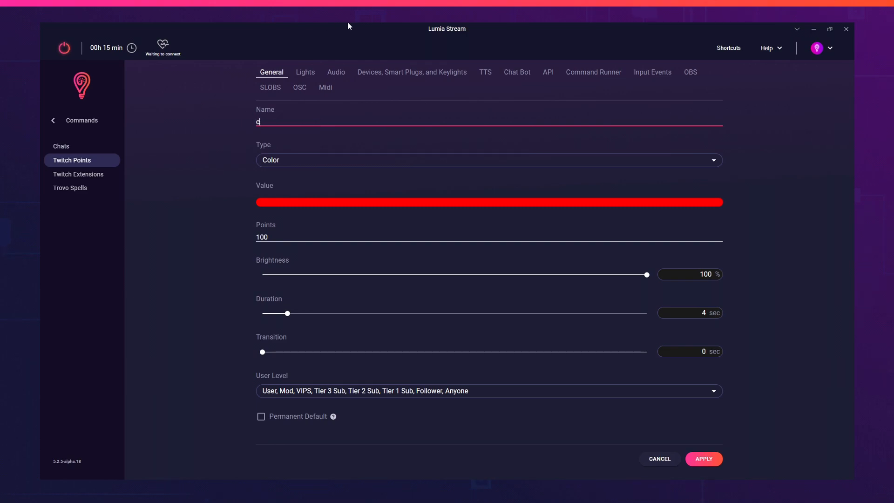
type("olor")
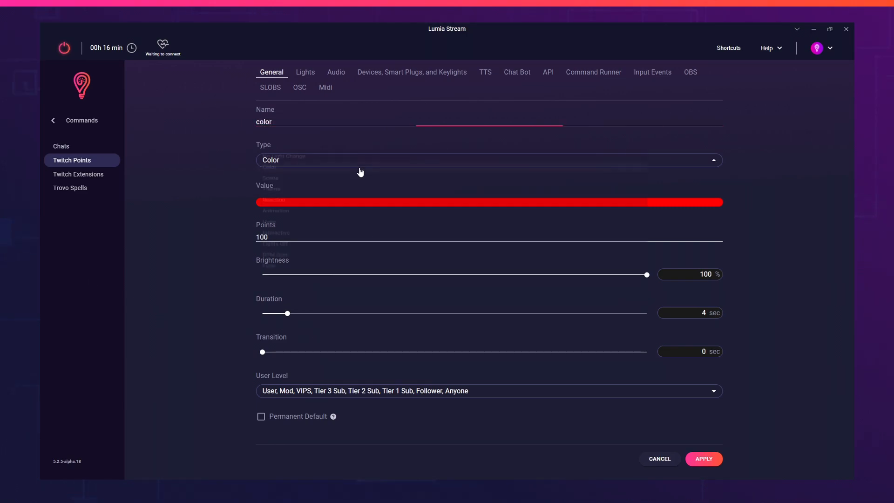
left_click(487, 159)
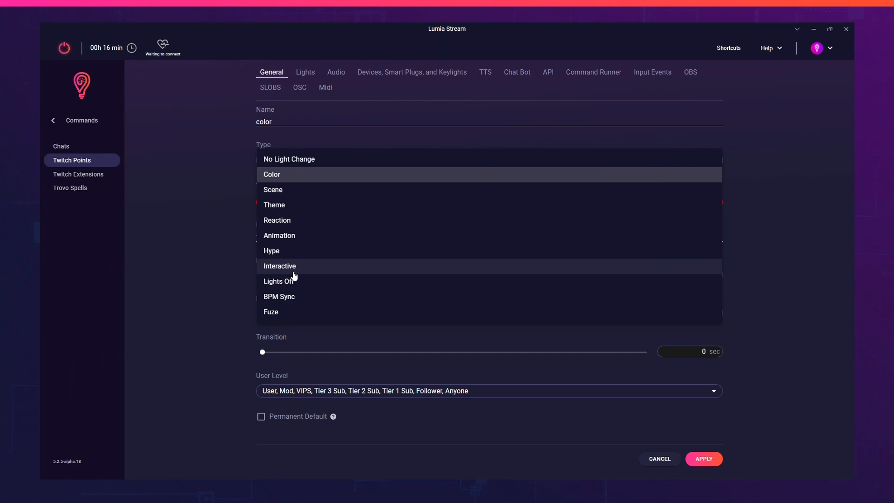
left_click(279, 265)
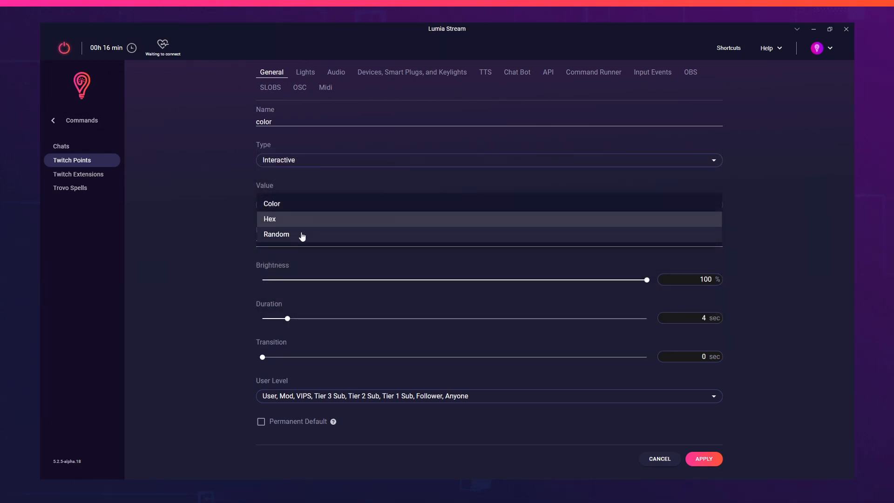
left_click(270, 204)
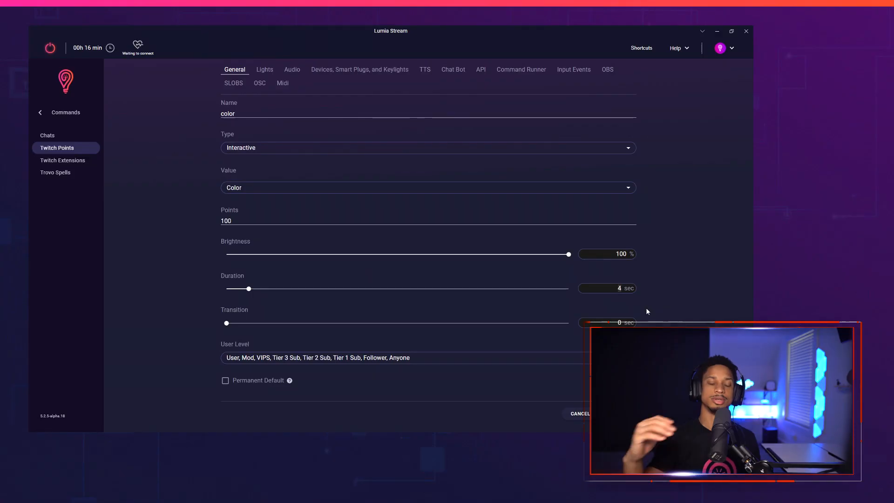
type("10")
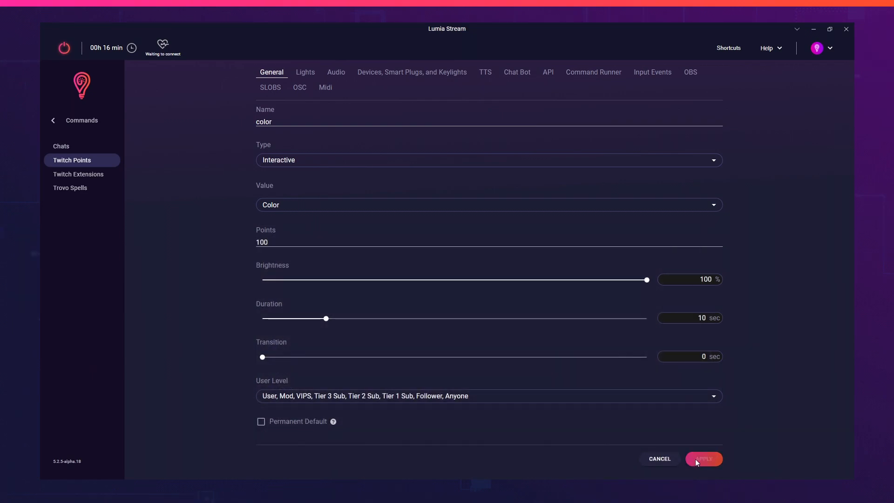
left_click(704, 458)
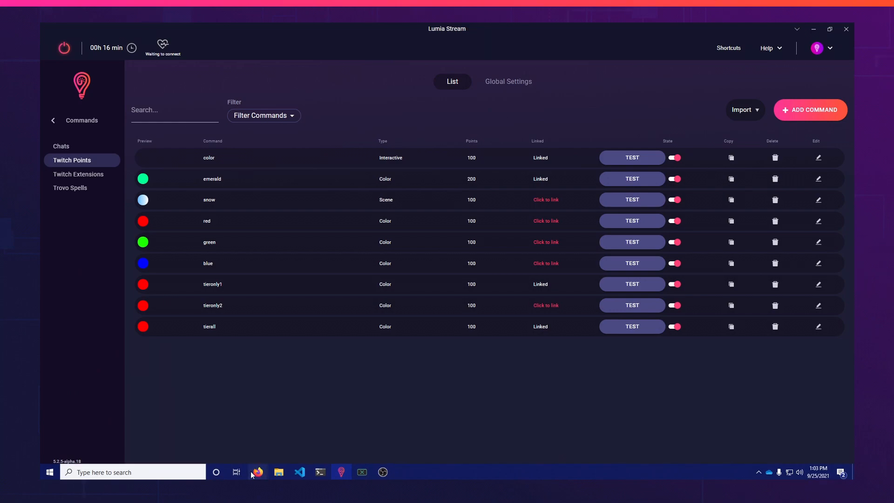
left_click(258, 471)
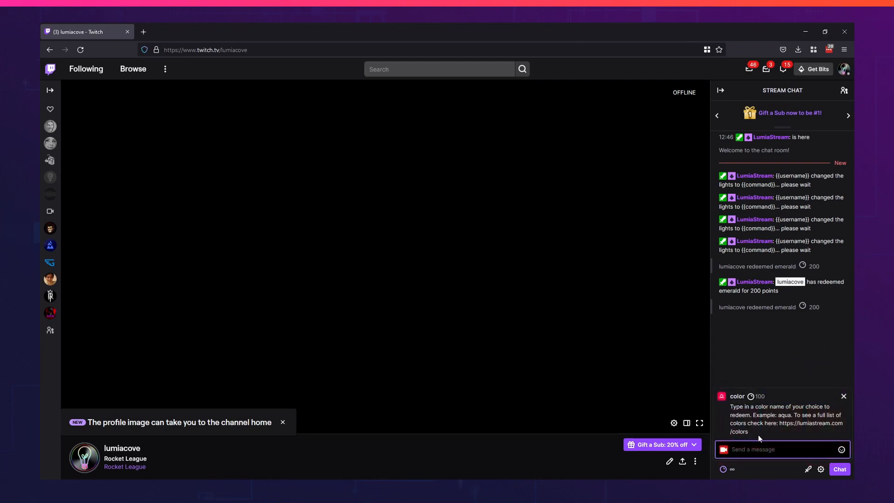
mouse_move(765, 421)
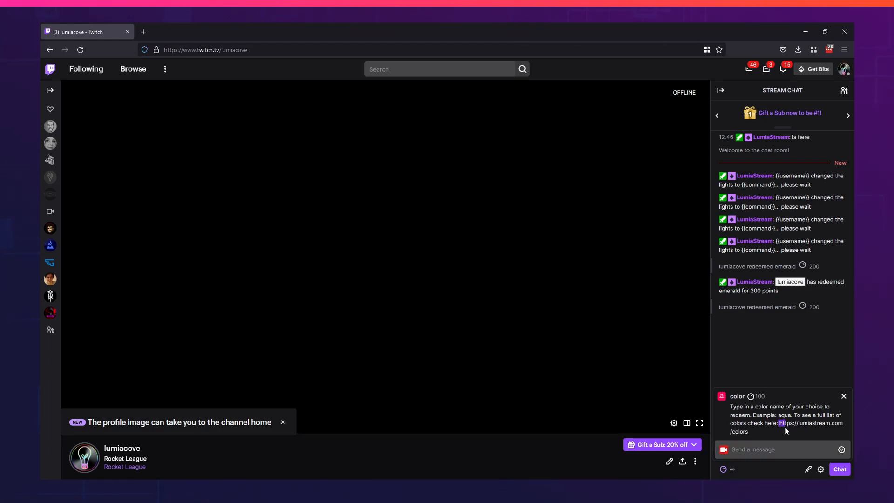
Step: Follow the lumiastream.com/colors link in the color reward's description to the colors list
left_click(810, 422)
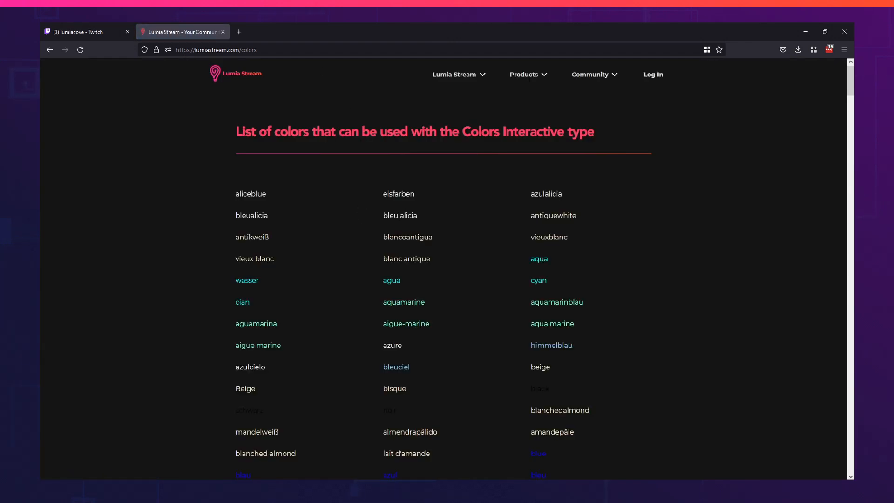
mouse_move(222, 314)
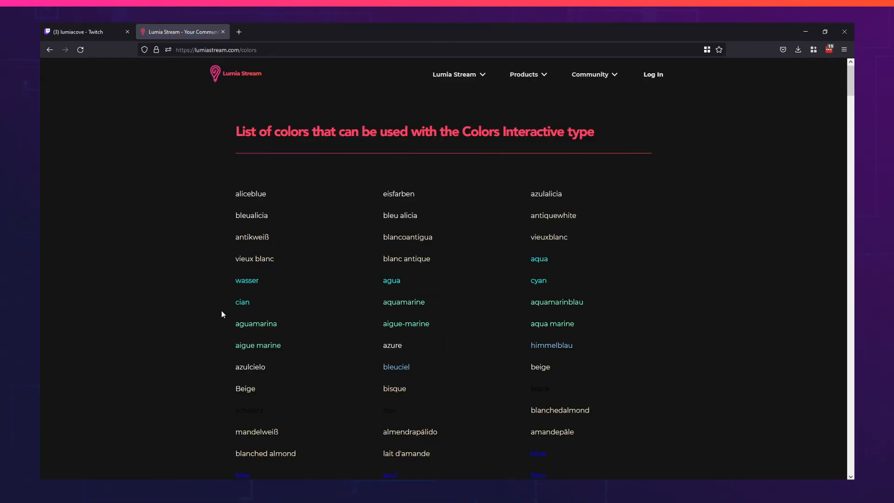
Step: Browse the colors list down to the dark shades and pick out the name darkseagreen
scroll("down", 3)
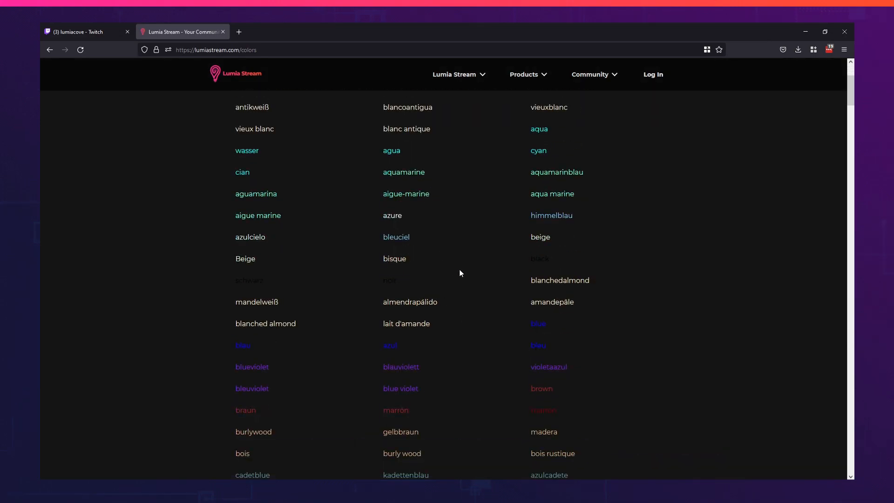
scroll("down", 3)
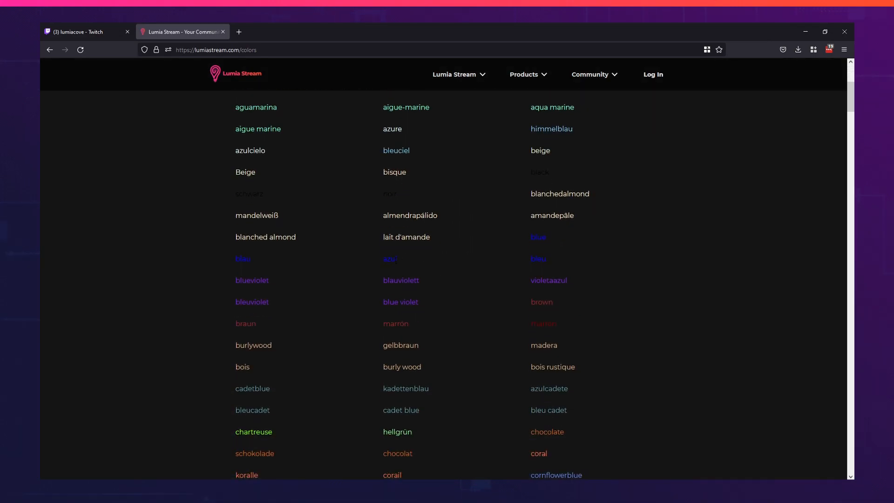
scroll("down", 3)
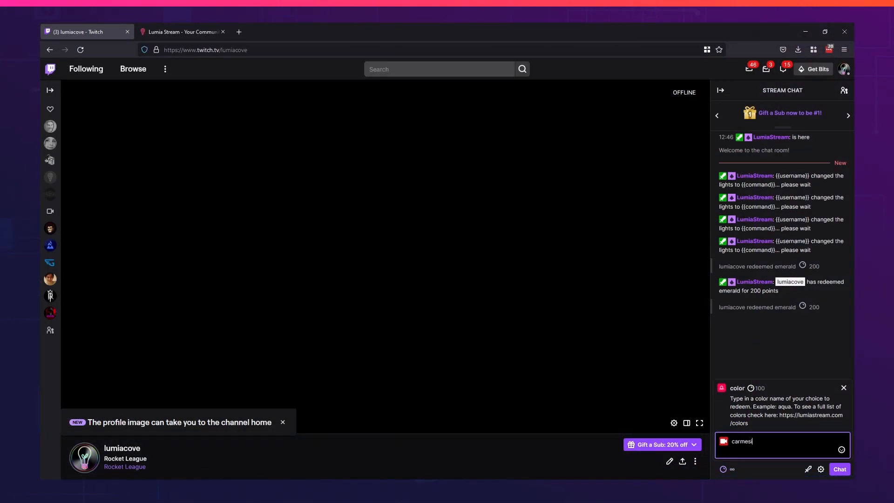
left_click(181, 31)
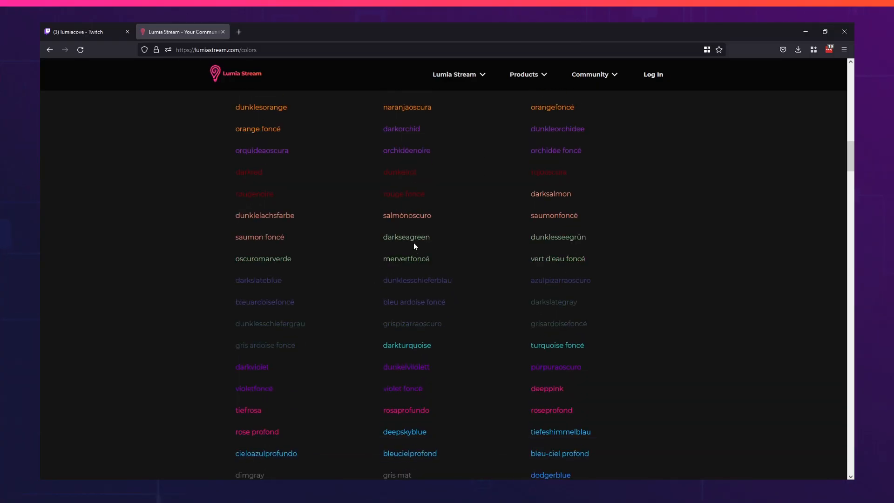
double_click(406, 237)
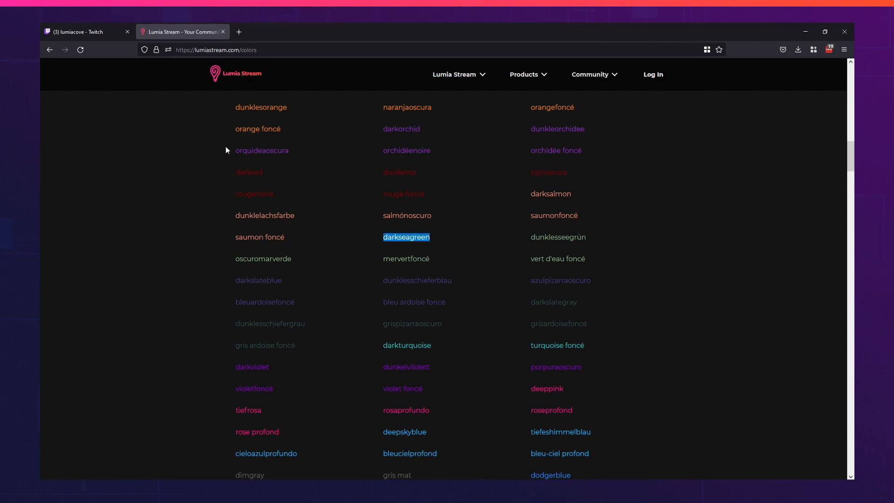
Step: Return to the Twitch channel to redeem darkseagreen through the color reward
left_click(86, 32)
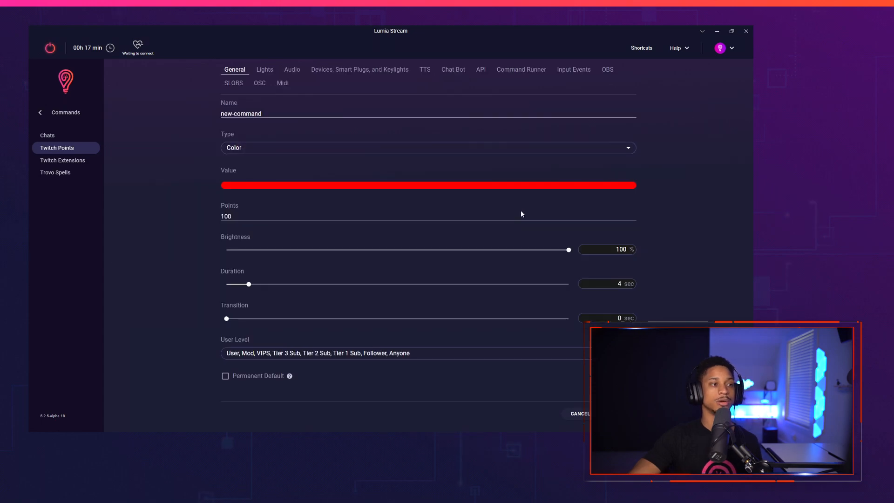
Step: Rename the new Twitch Points command to 'wildcard'
left_click(427, 148)
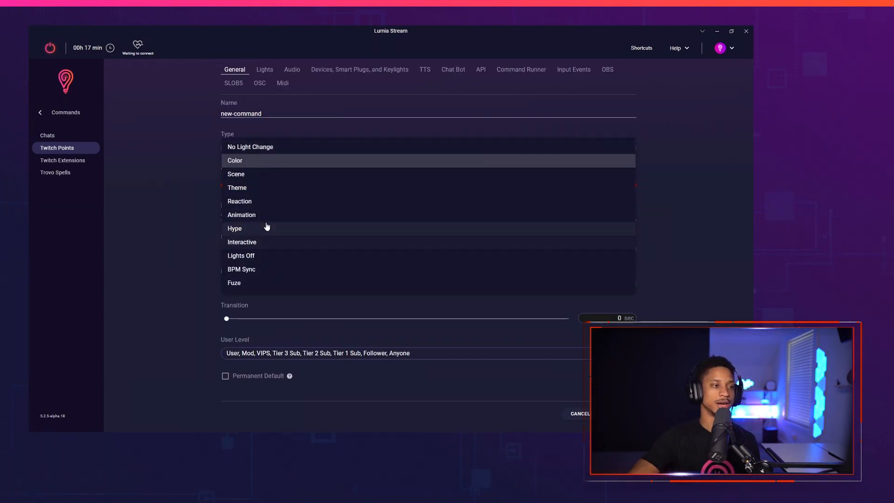
left_click(235, 160)
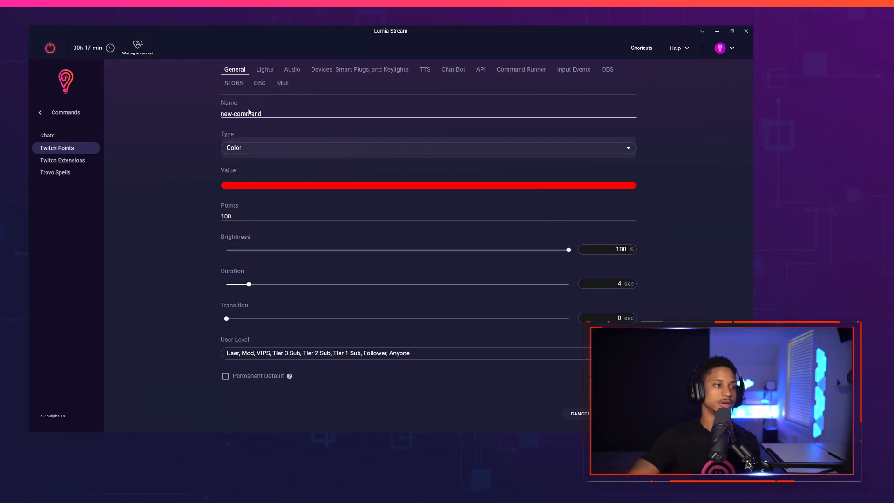
left_click(257, 113)
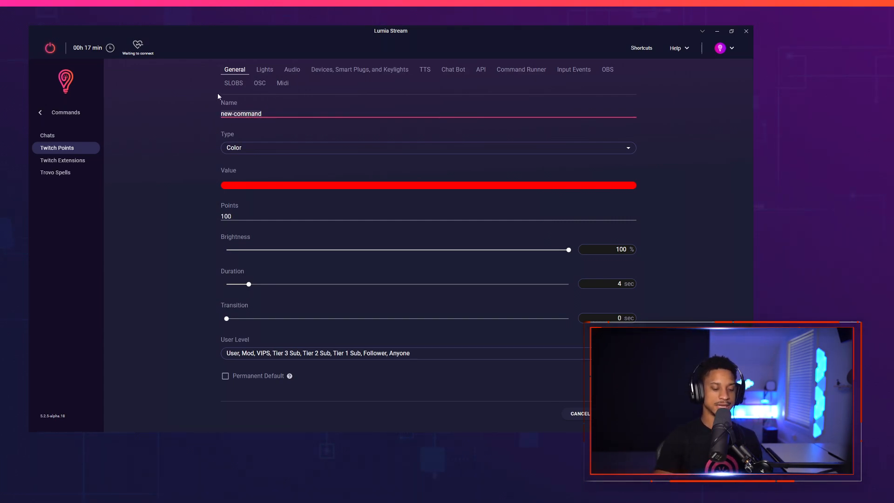
type("wild")
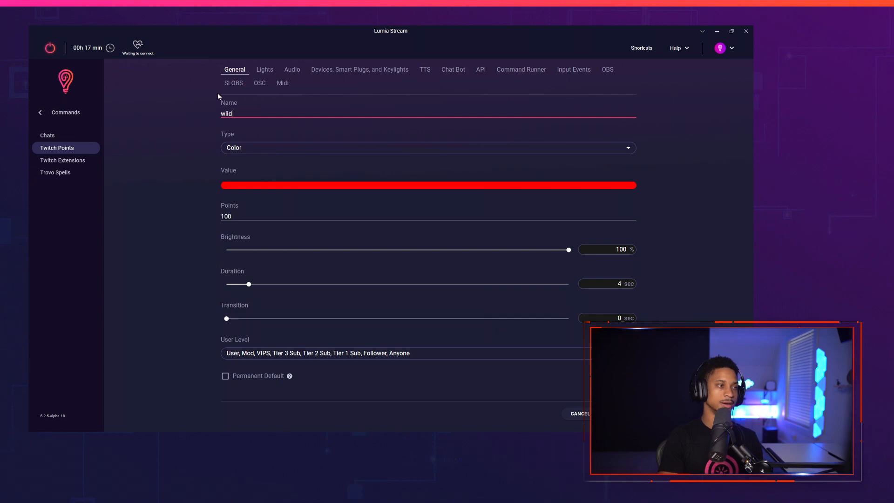
type("card")
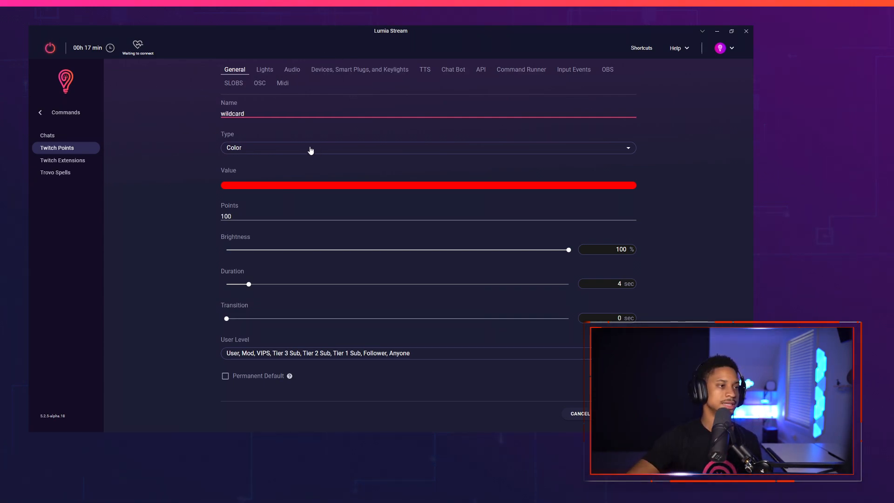
Step: Make wildcard an Interactive command with Hex values and a 10-second duration, then apply it
left_click(427, 148)
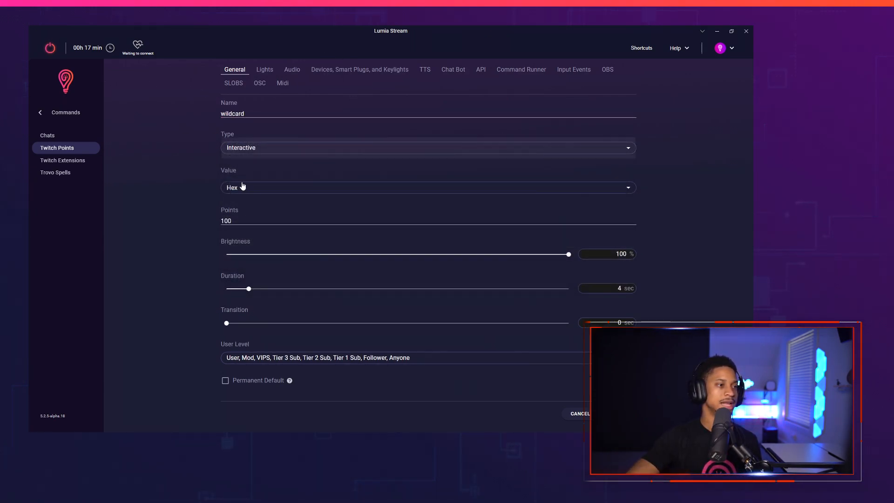
left_click(427, 187)
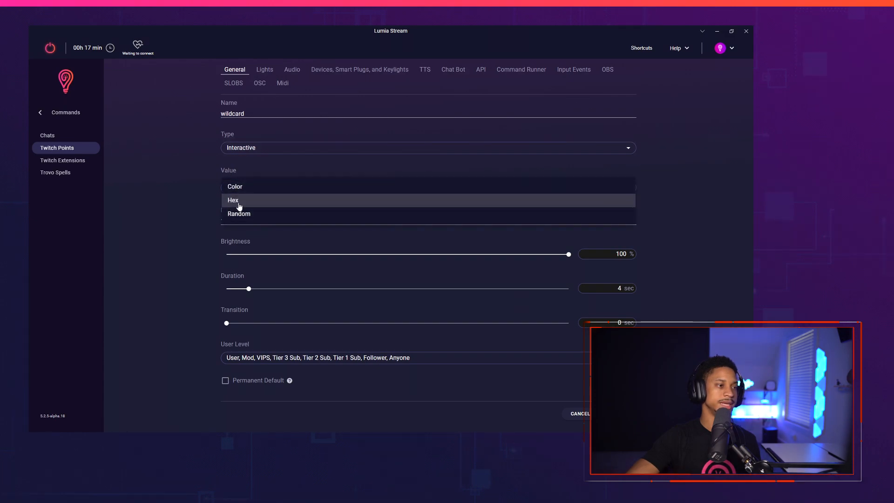
left_click(233, 199)
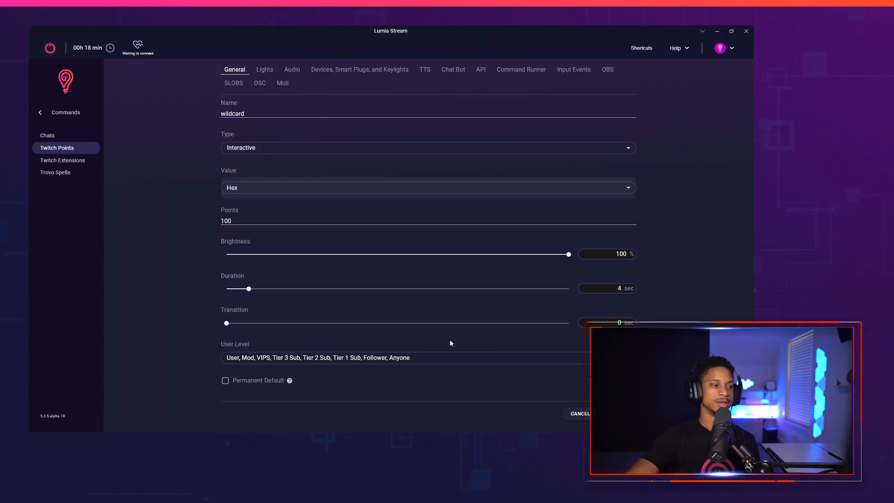
type("10")
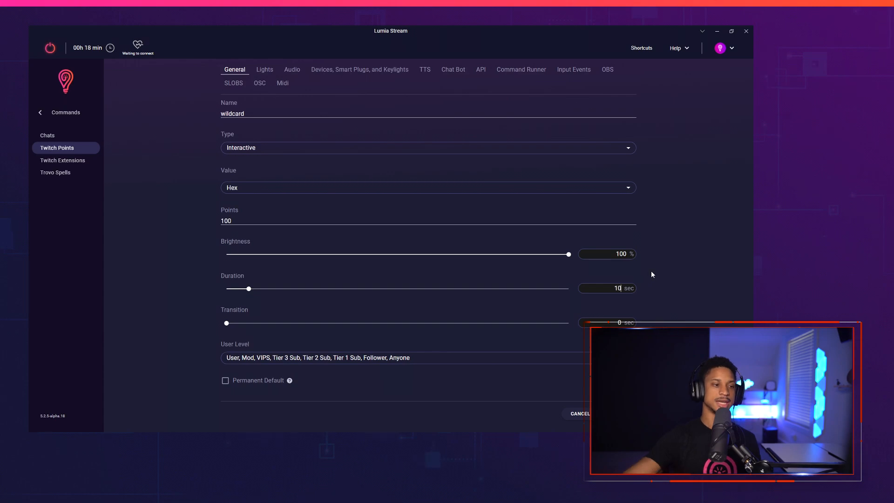
left_click(578, 413)
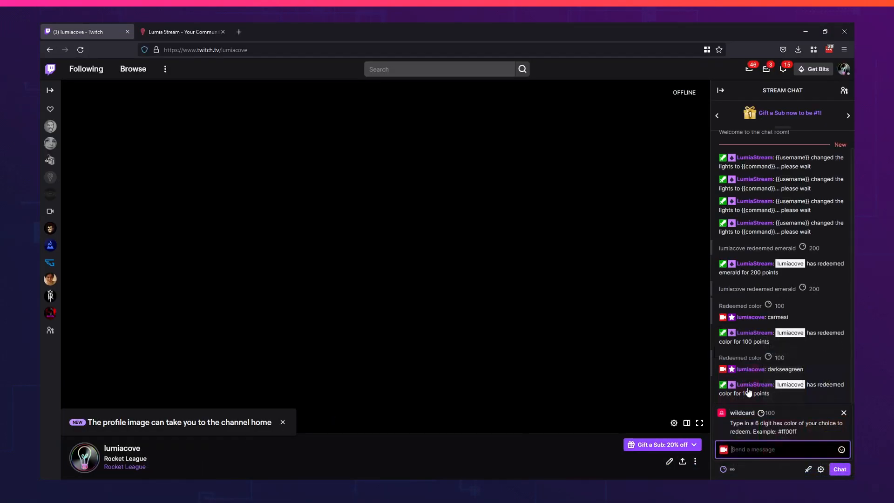
Step: Enter a hex code starting '#00' into the wildcard reward in Twitch
type("#00")
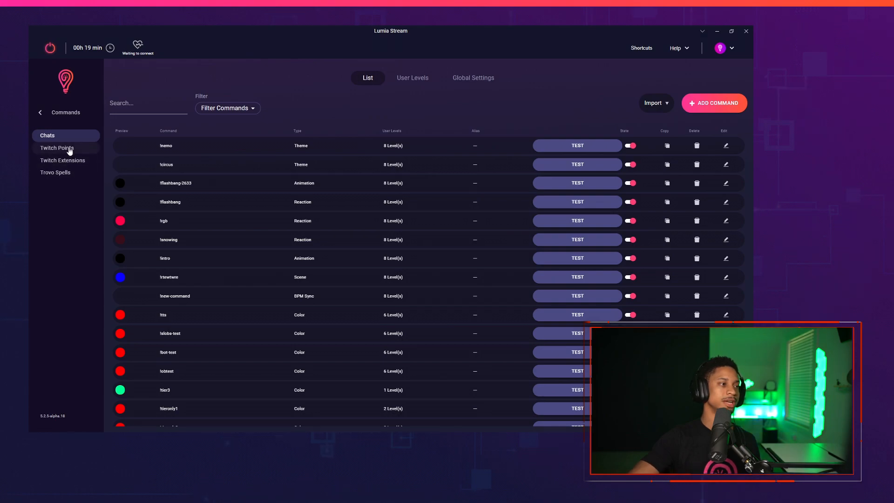
Step: Return to the Twitch Points list and list the chat commands available for import
left_click(57, 148)
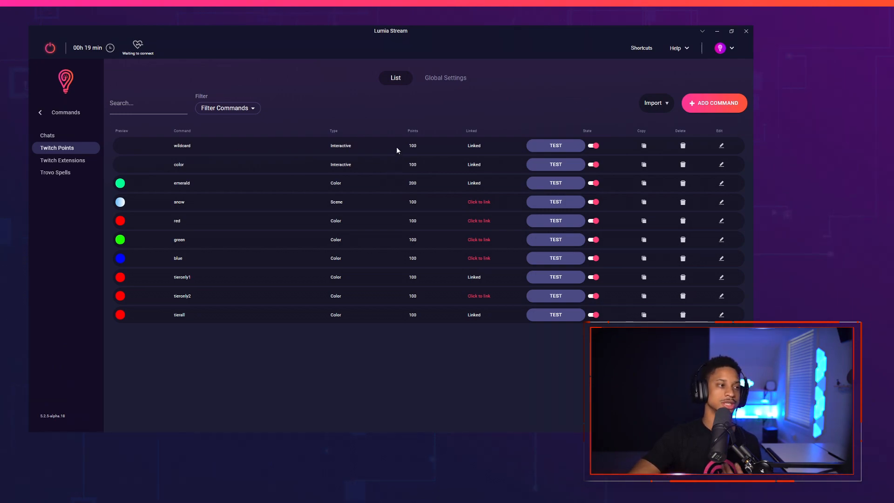
mouse_move(435, 147)
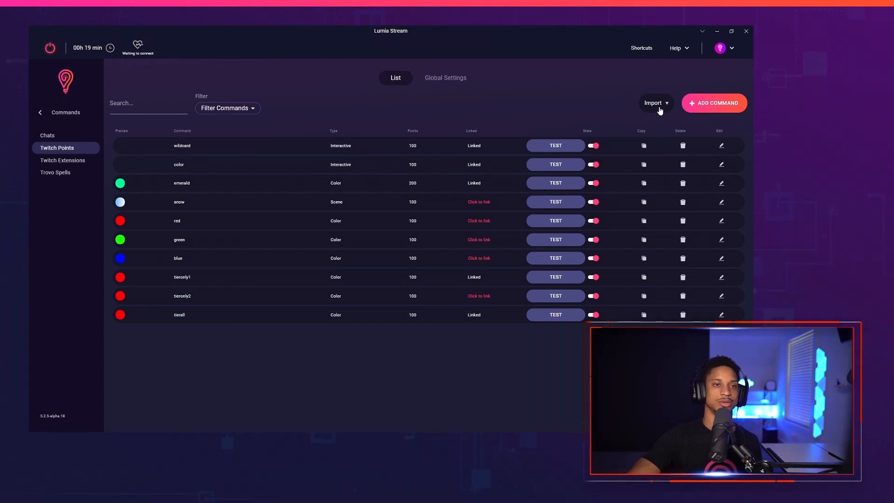
left_click(654, 103)
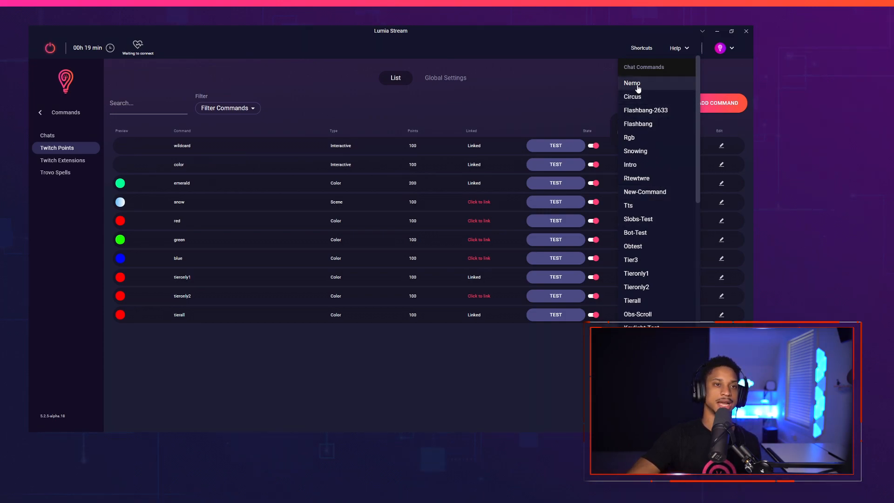
Step: Import the Nemo chat command as a linked Theme command and reopen the import list
left_click(631, 83)
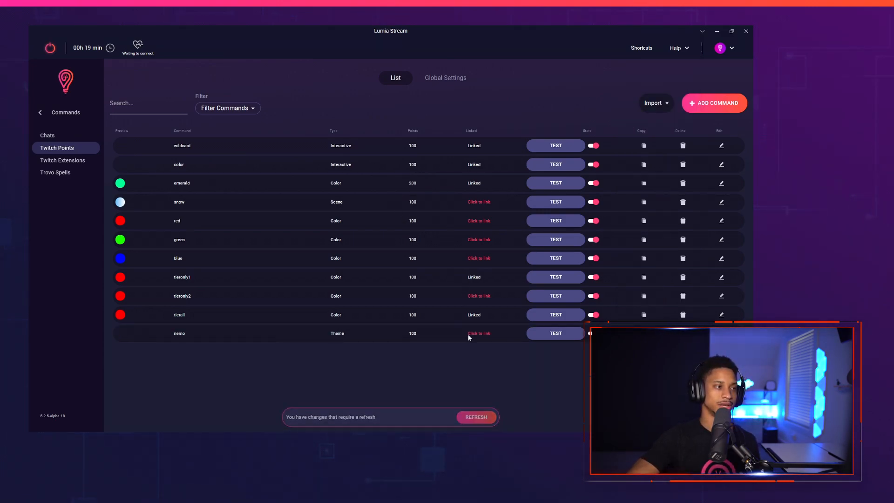
mouse_move(474, 399)
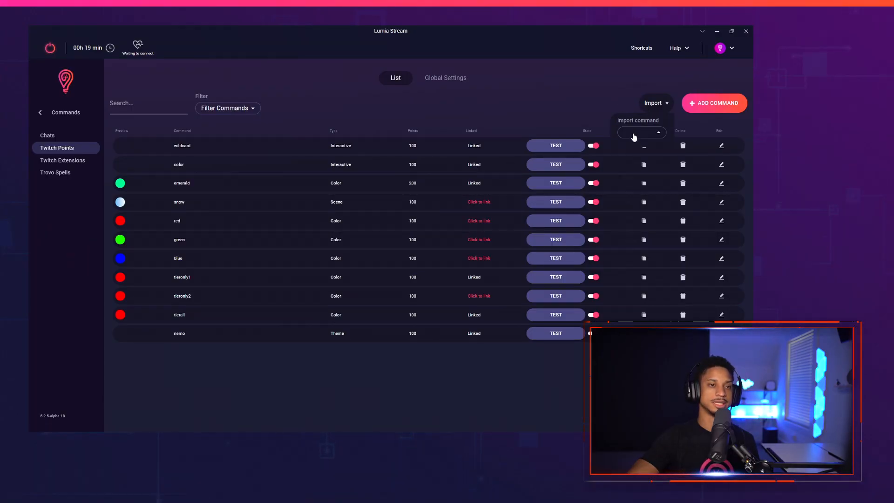
left_click(642, 132)
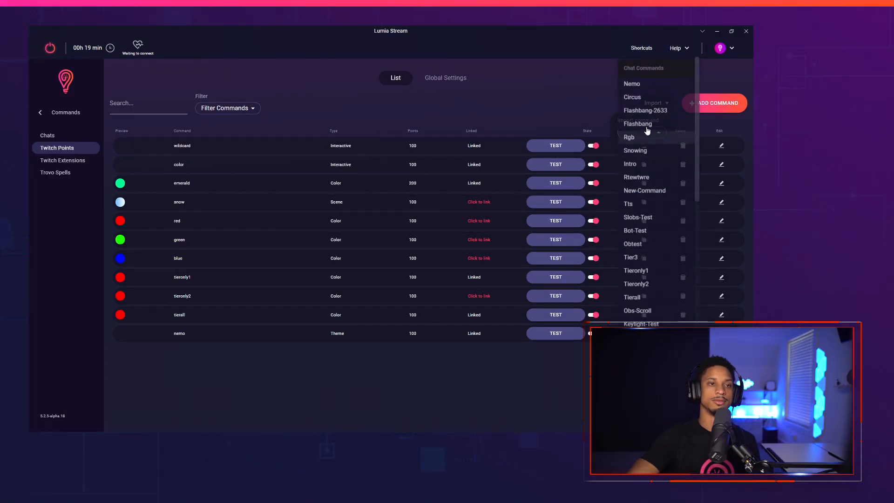